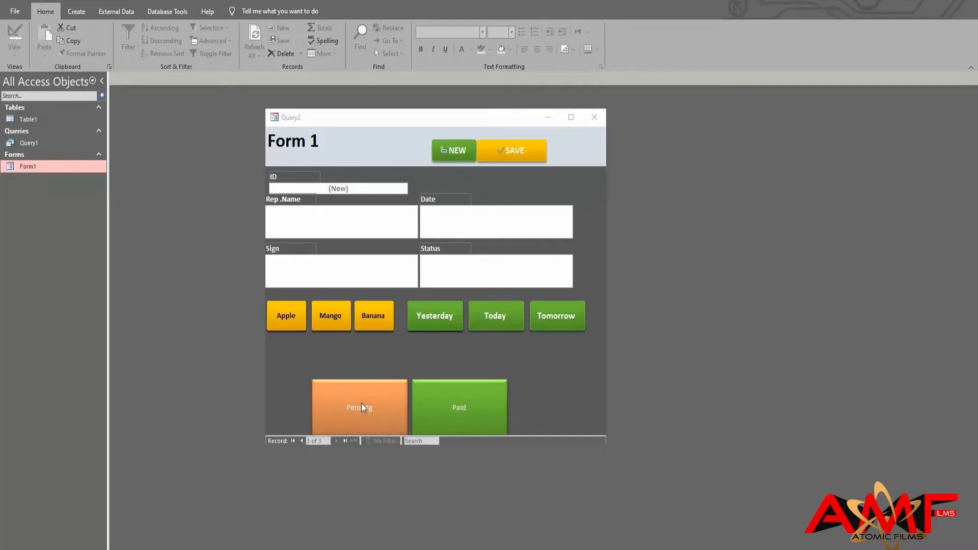
{"action": "mouse_move", "coordinate": [460, 363]}
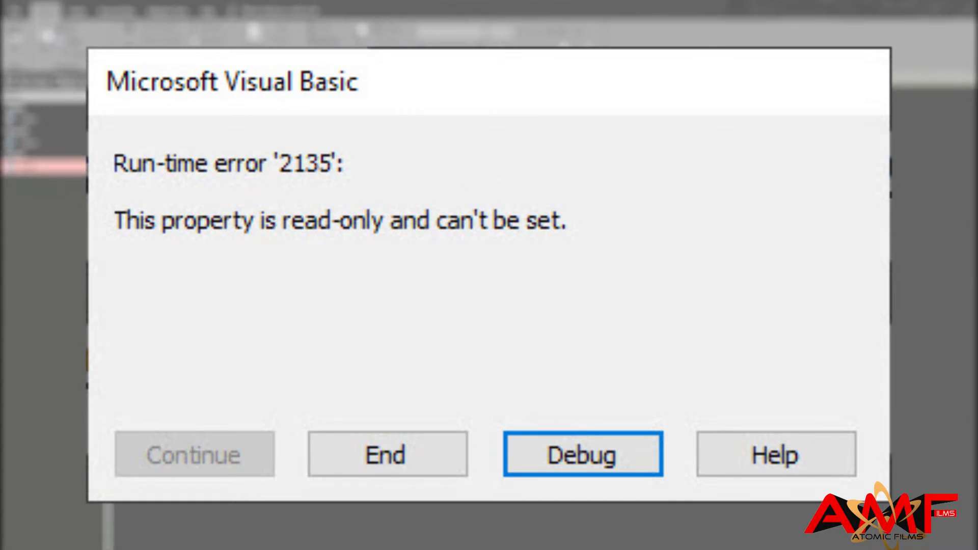
- End the run-time error 2135 dialog so Form 1 is usable again
{"action": "left_click", "coordinate": [389, 455]}
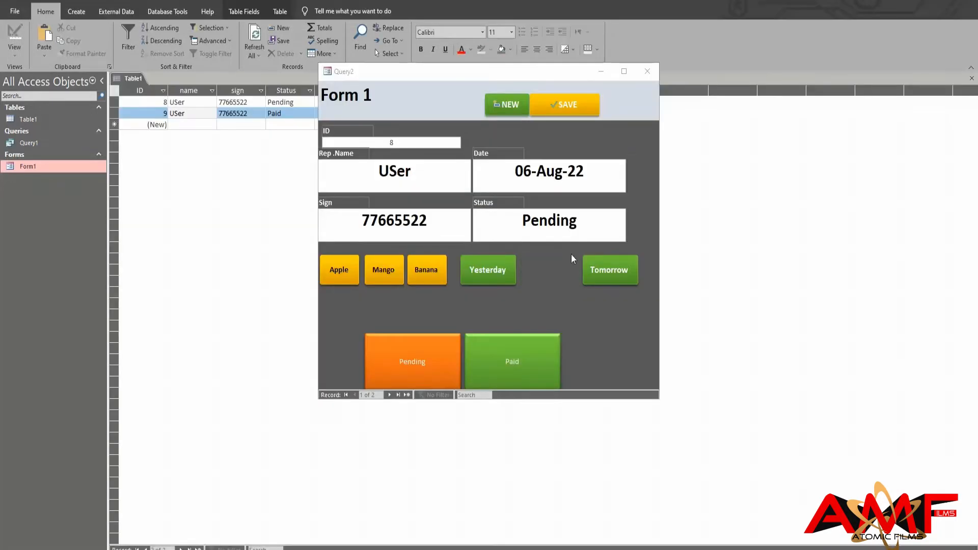
- In Design View, rename Table1's 'name' field to Repname and save the table
{"action": "left_click", "coordinate": [646, 72]}
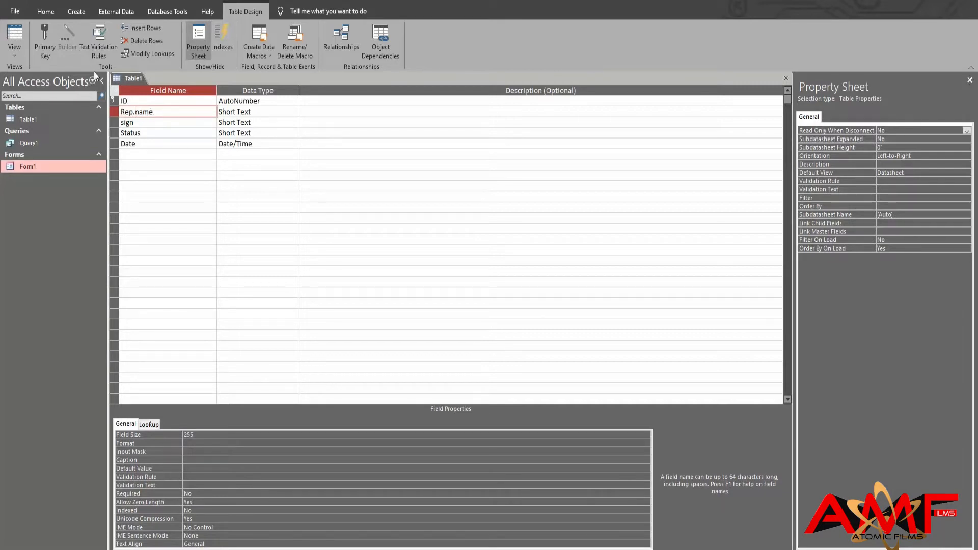
{"action": "right_click", "coordinate": [130, 77]}
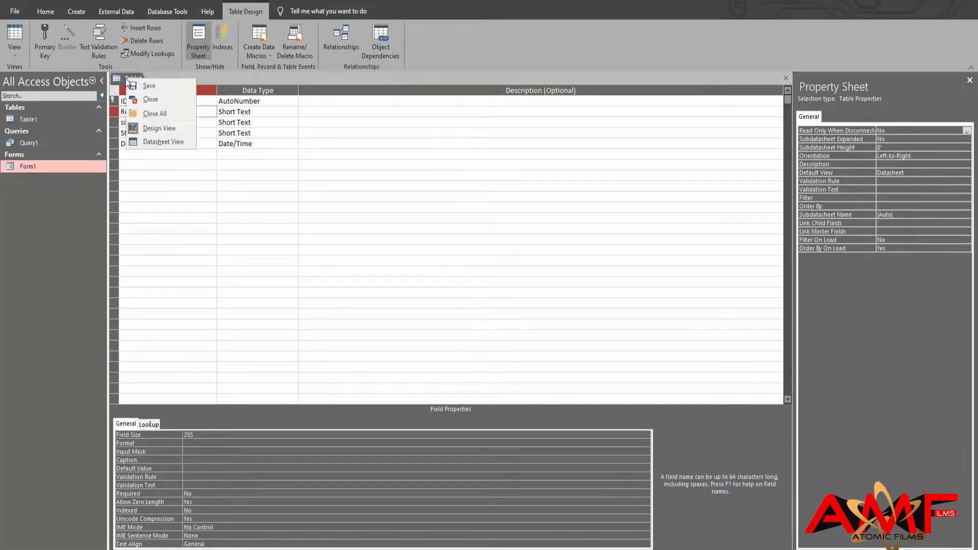
{"action": "left_click", "coordinate": [163, 142]}
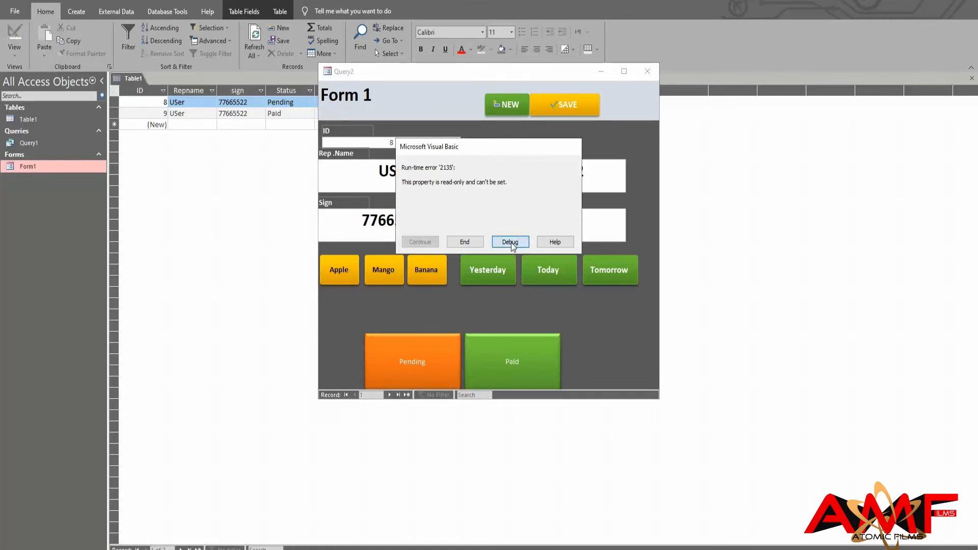
- Choose Debug on error 2135 to halt in Command42's code at Me.name = "USer"
{"action": "left_click", "coordinate": [510, 241]}
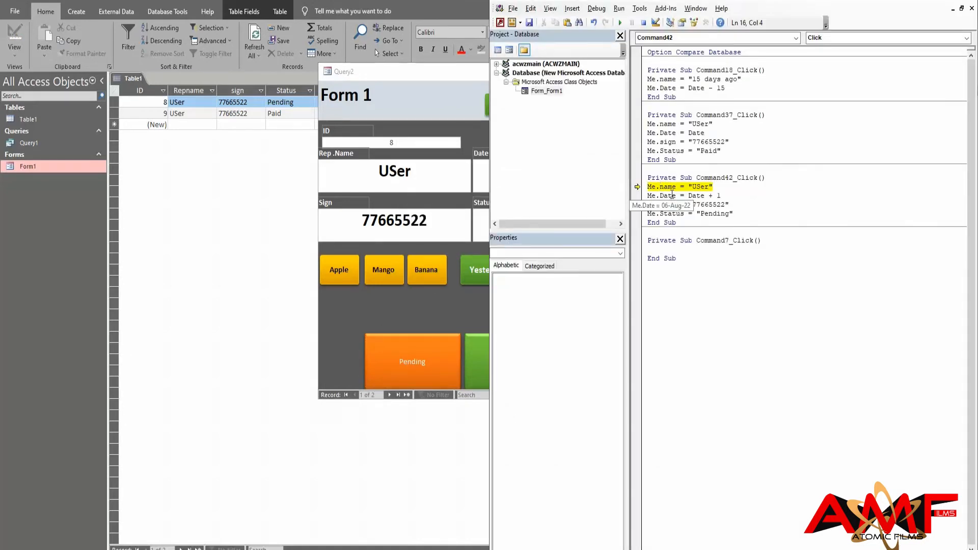